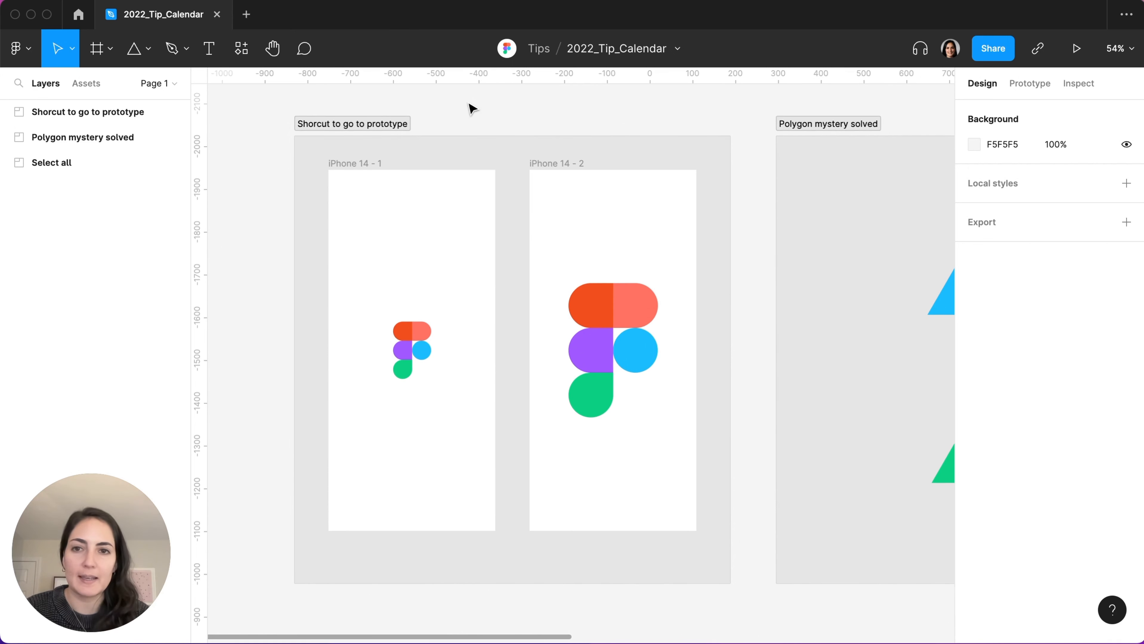
pyautogui.moveTo(425, 440)
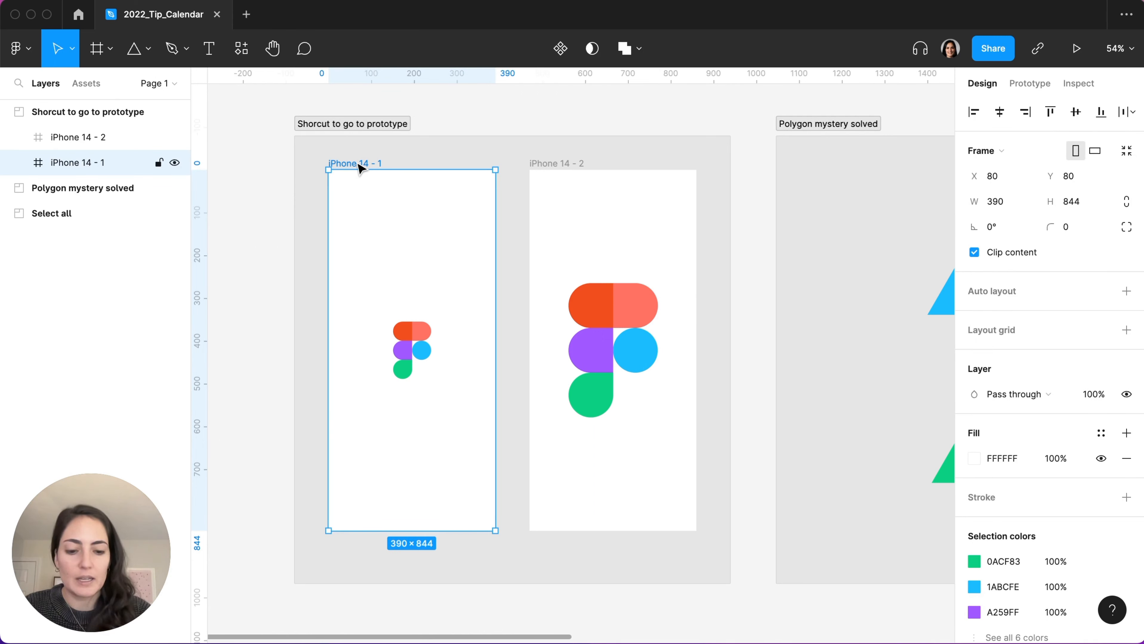
pyautogui.moveTo(380, 215)
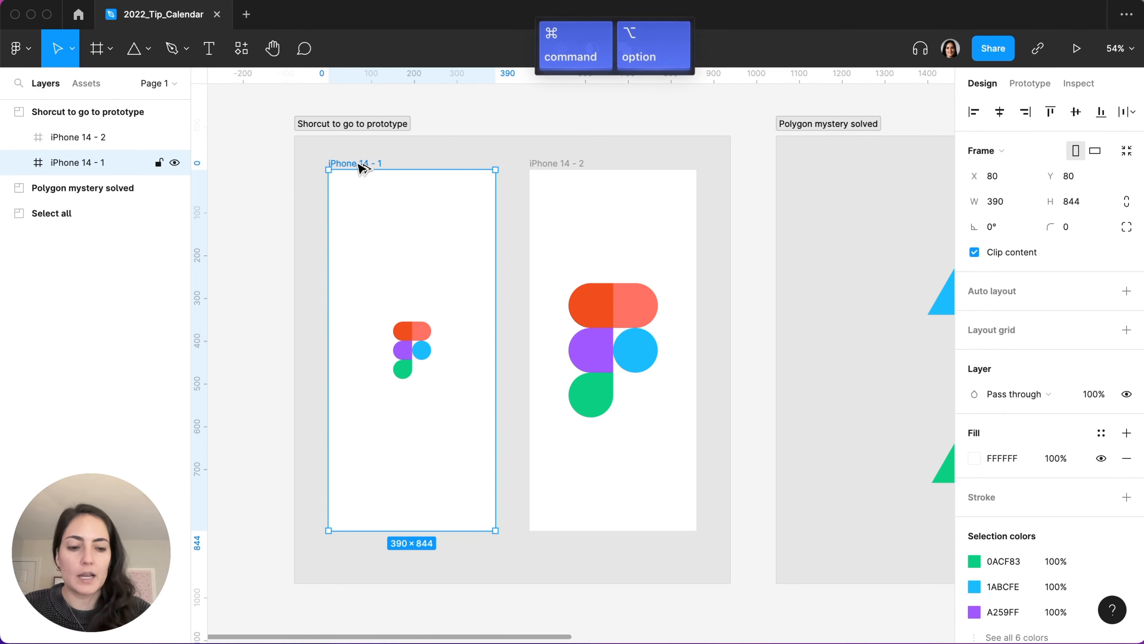
# Step: Run the iPhone 14 - 1 frame as a prototype, then return to the design file
pyautogui.click(1077, 49)
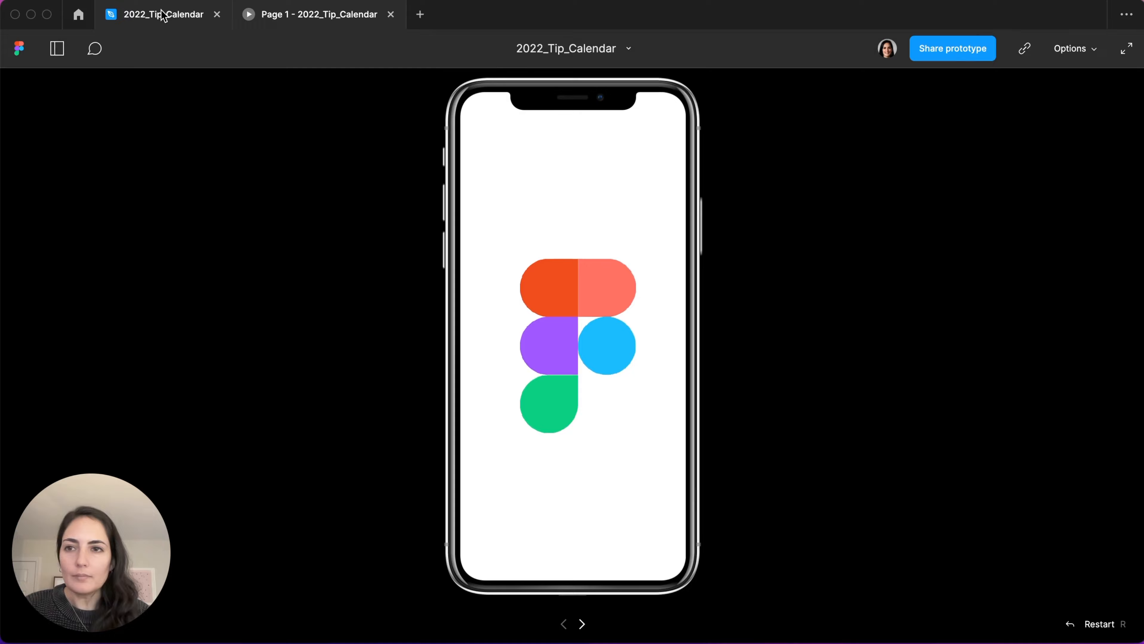
pyautogui.click(160, 14)
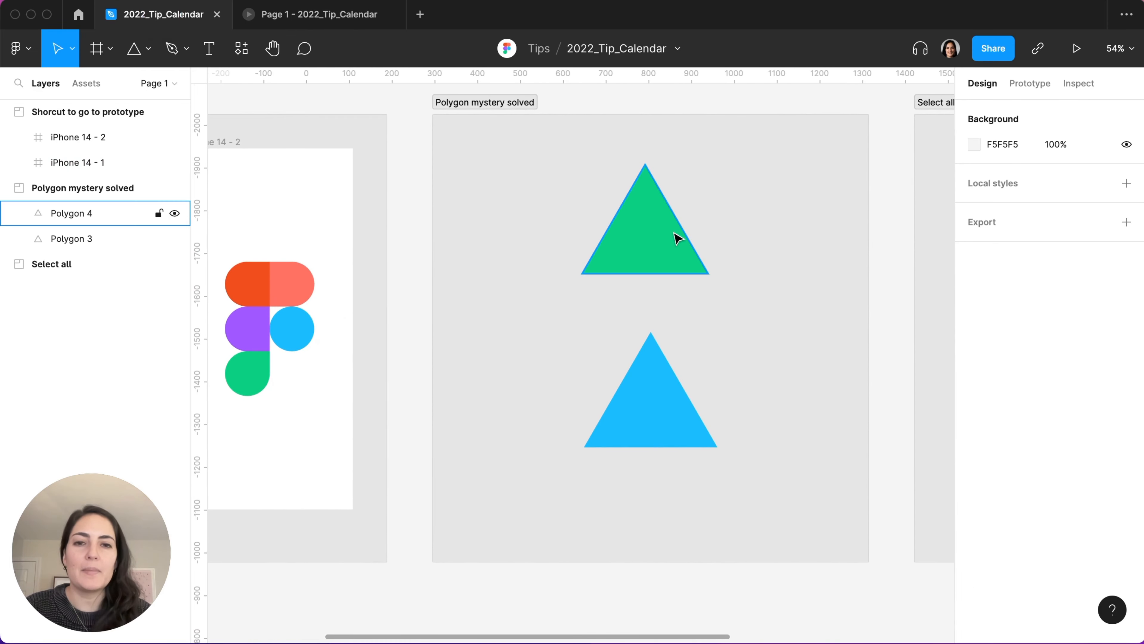
# Step: Draw a small Polygon 5 triangle beside the green one and fill it coral FF7262
pyautogui.click(644, 233)
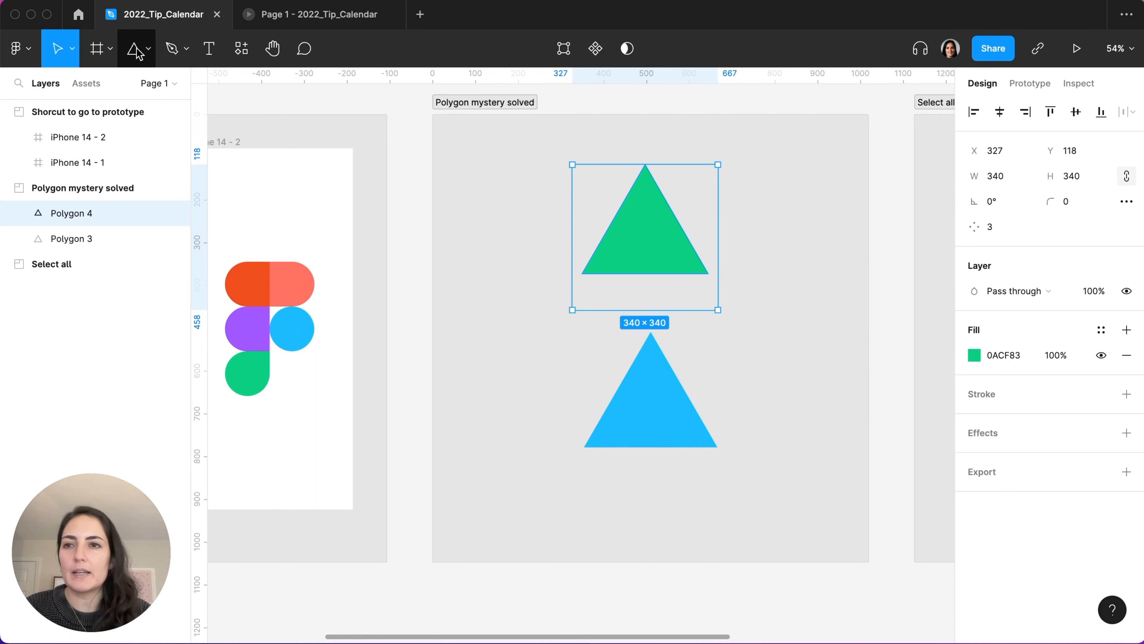
pyautogui.click(147, 49)
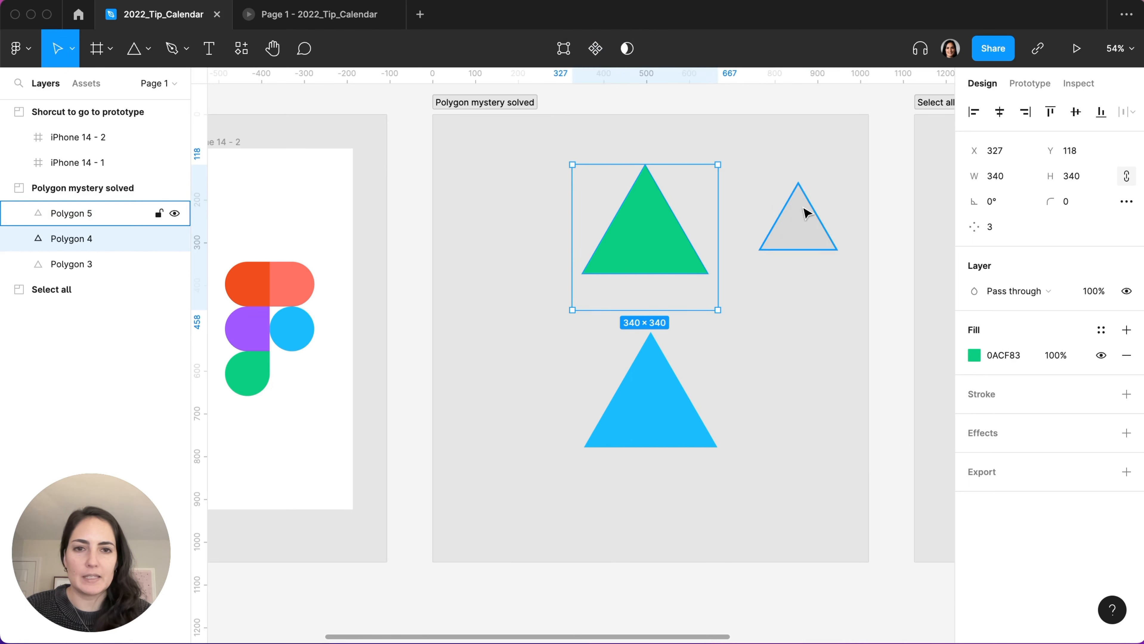
pyautogui.click(990, 355)
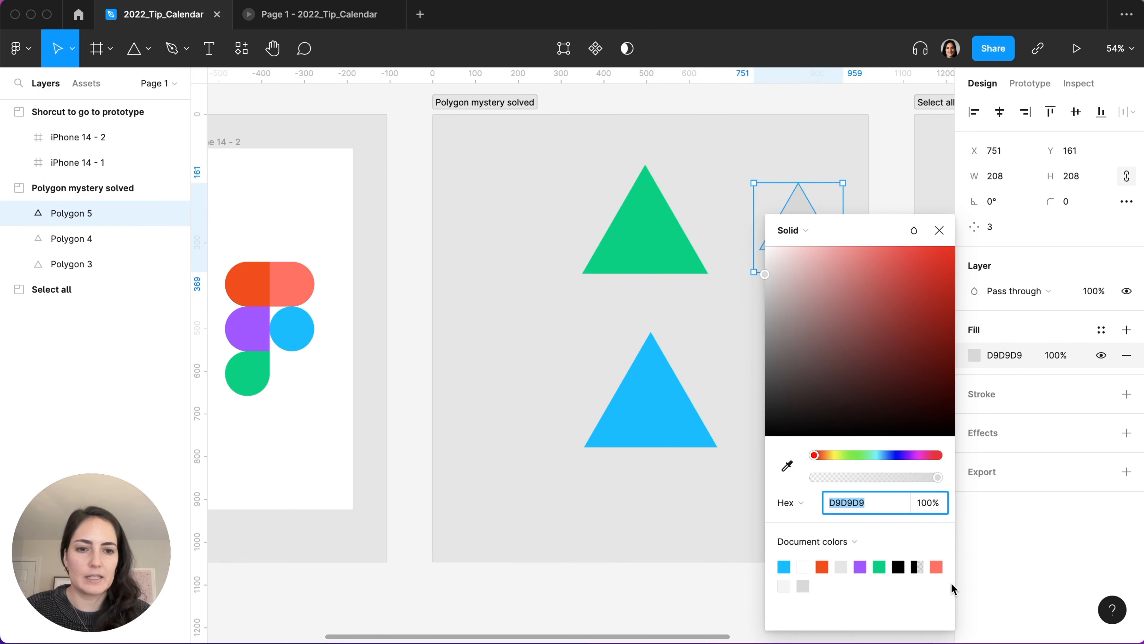
pyautogui.click(820, 568)
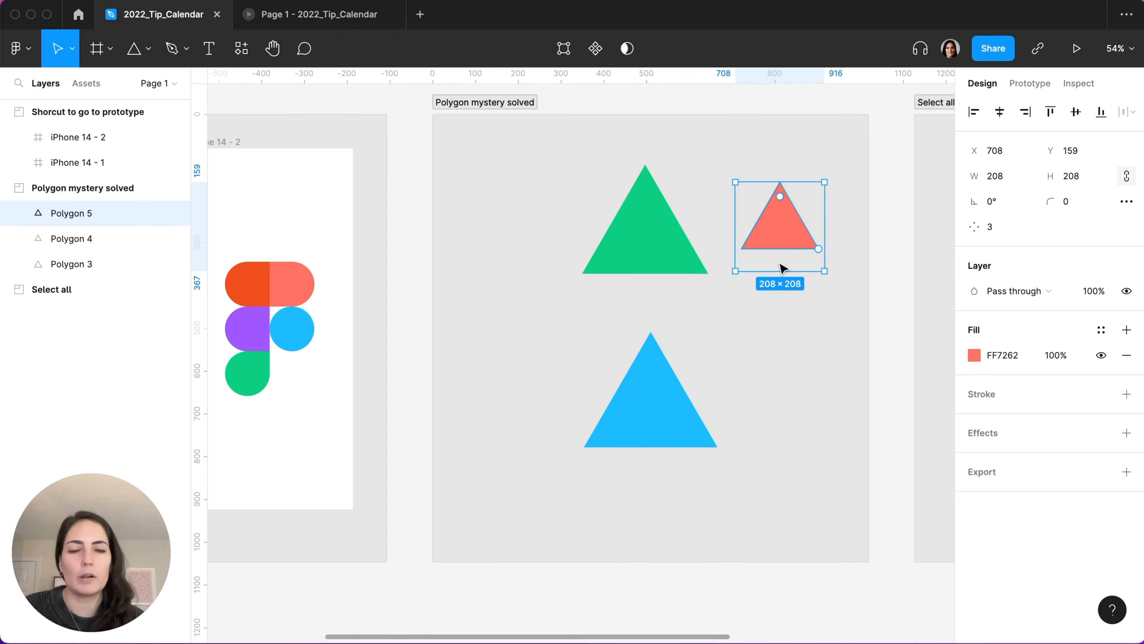
pyautogui.moveTo(767, 255)
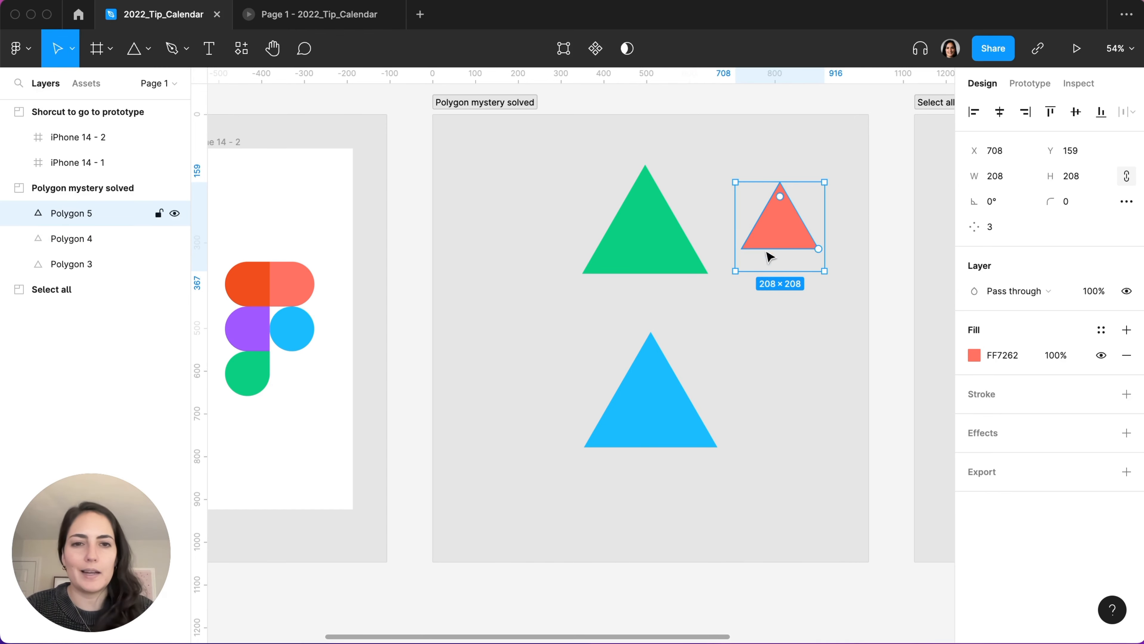
pyautogui.moveTo(781, 266)
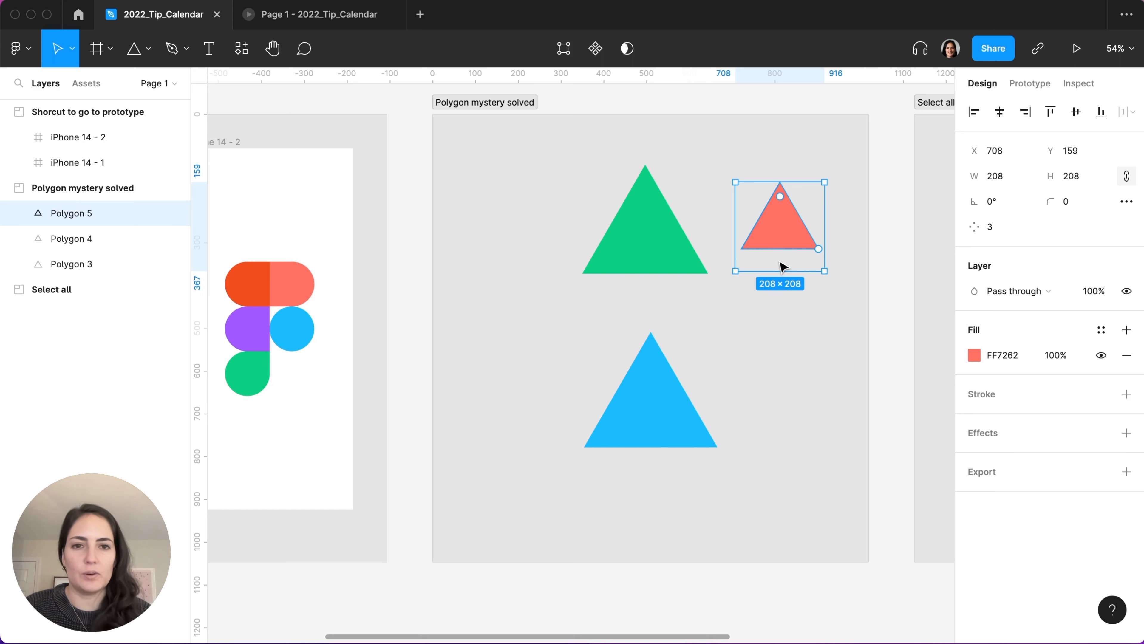
pyautogui.moveTo(776, 263)
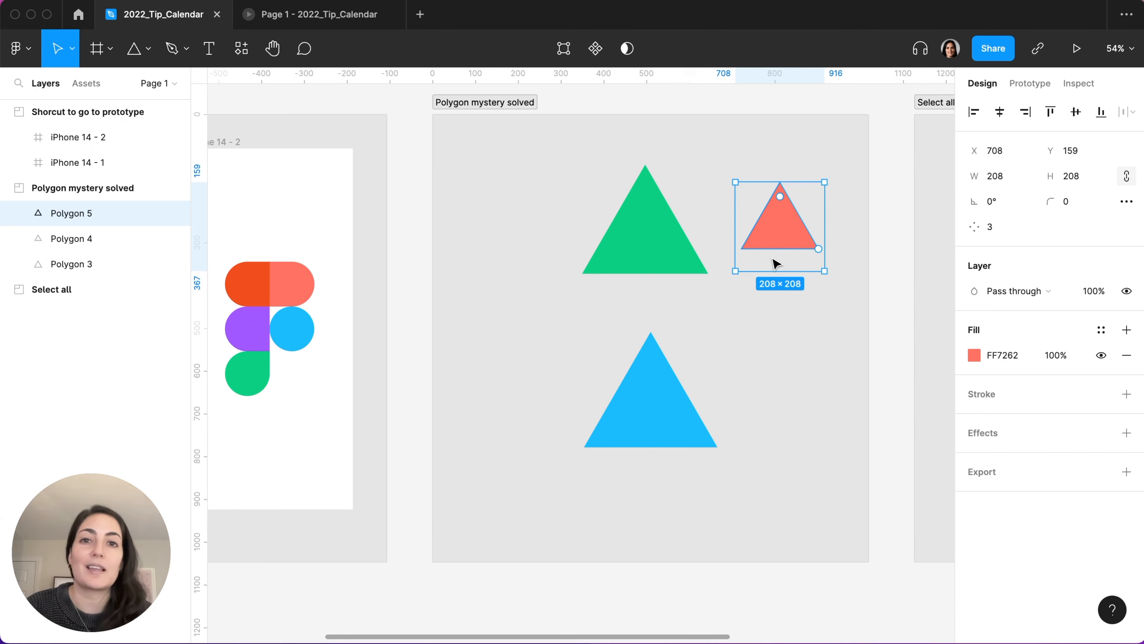
pyautogui.moveTo(818, 257)
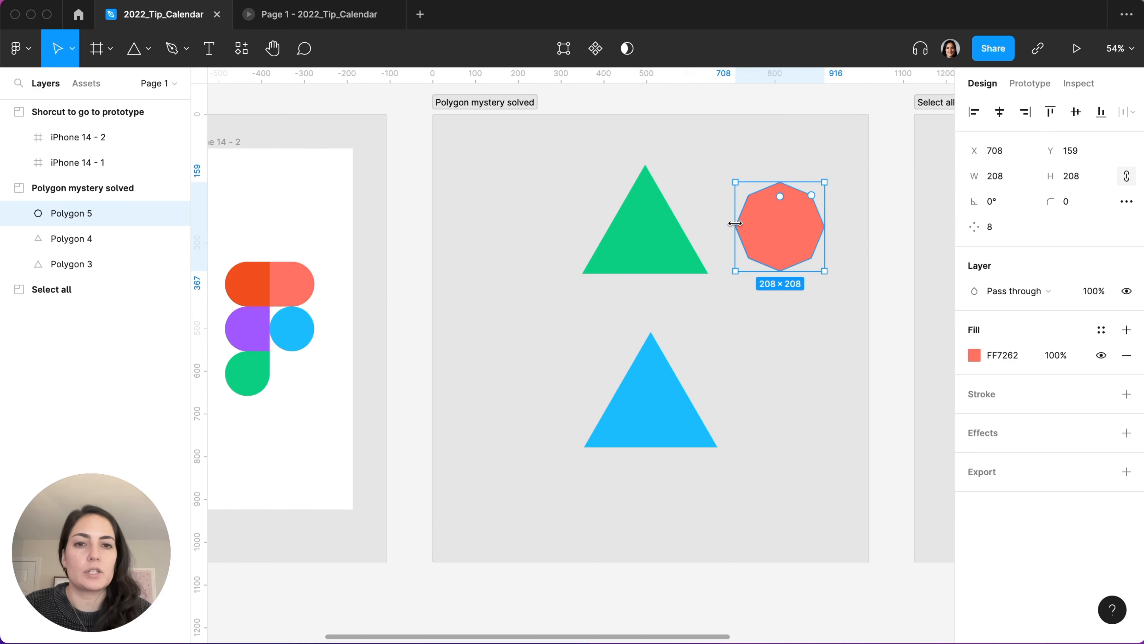
pyautogui.moveTo(823, 252)
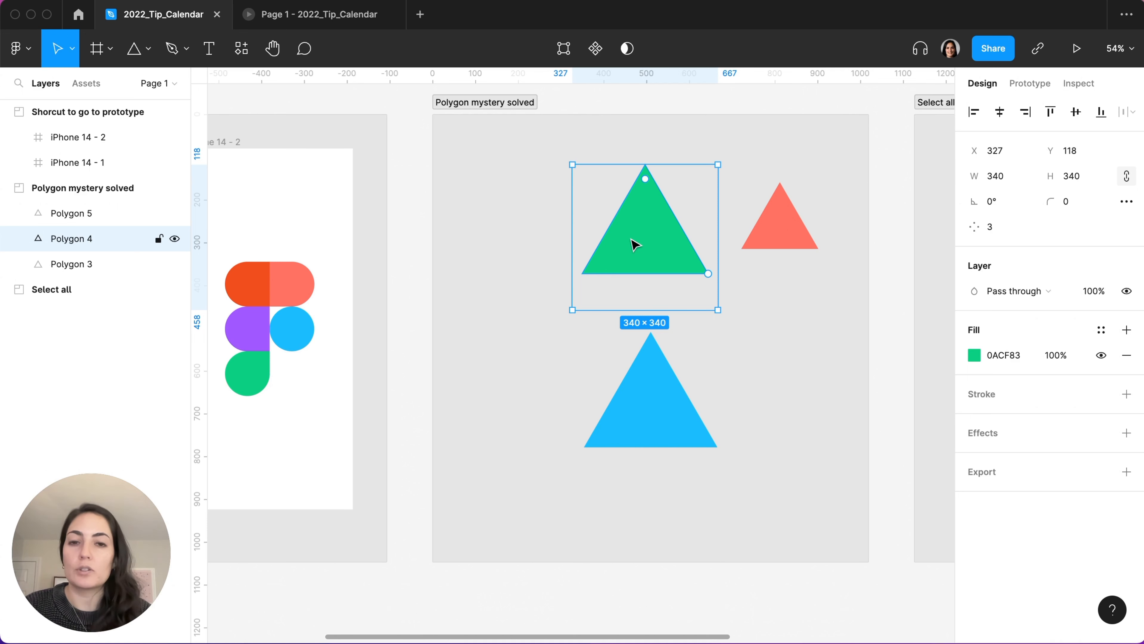
# Step: Shrink the green Polygon 4 bounds to hug the shape (294.45×255), matching the blue triangle
pyautogui.click(650, 394)
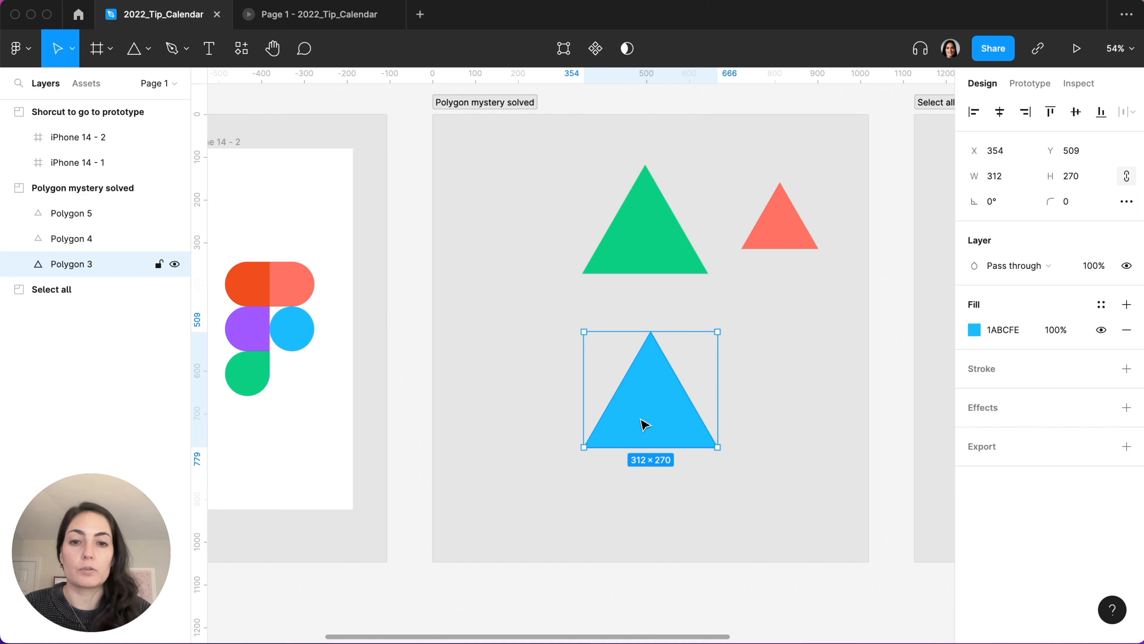
pyautogui.click(644, 223)
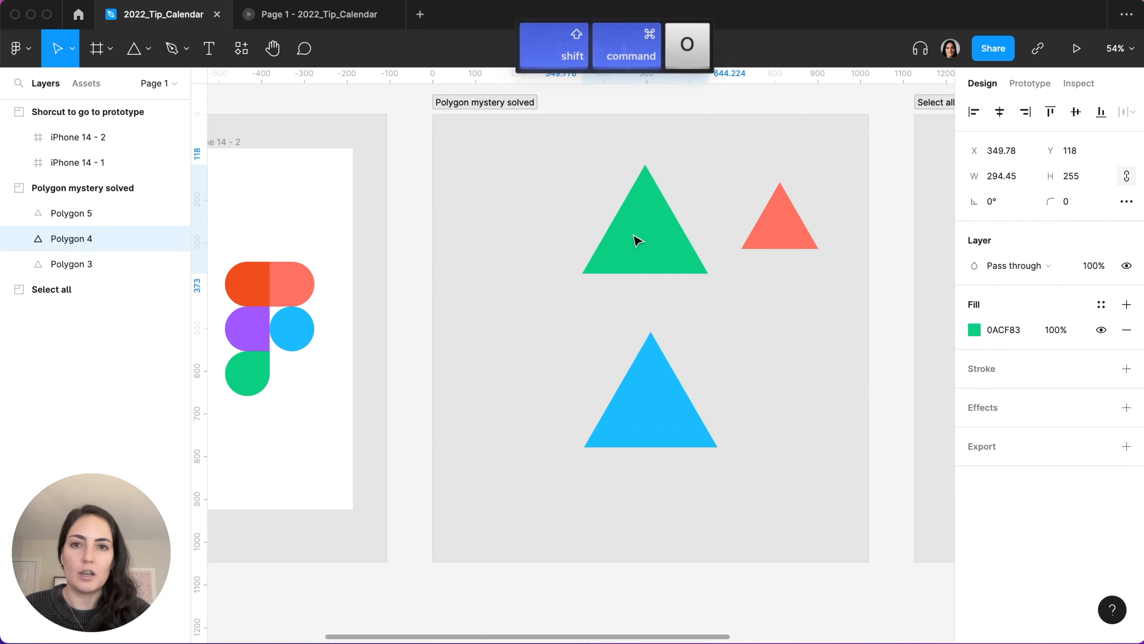
pyautogui.click(645, 226)
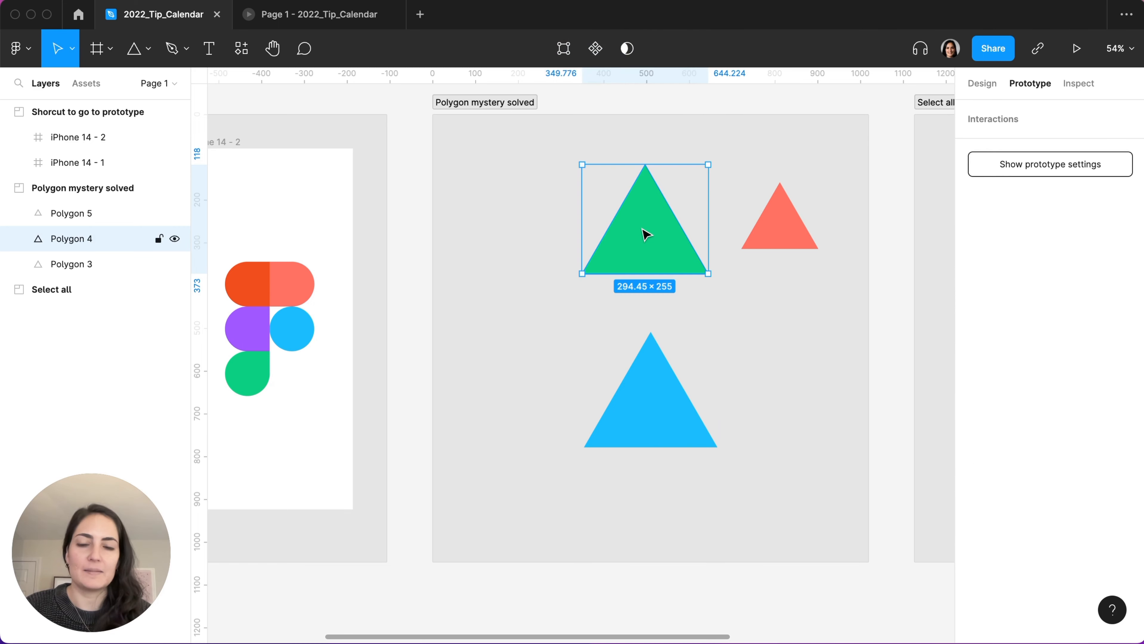
pyautogui.hscroll(3)
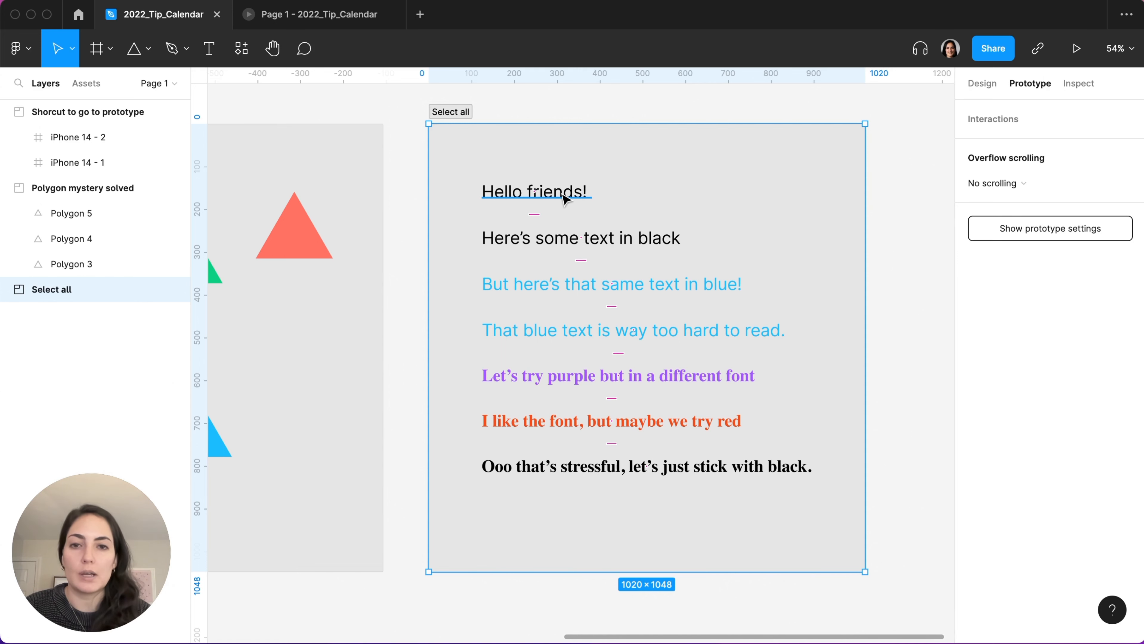
# Step: From Hello friends!, run Select all with same fill to select every black text layer
pyautogui.click(535, 191)
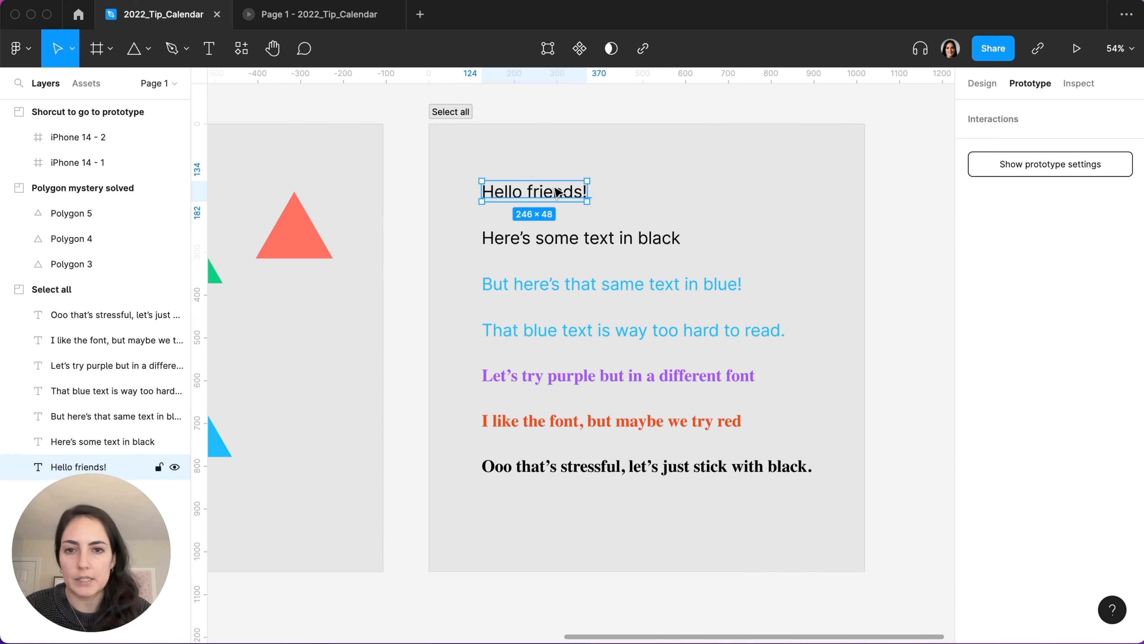
pyautogui.moveTo(558, 196)
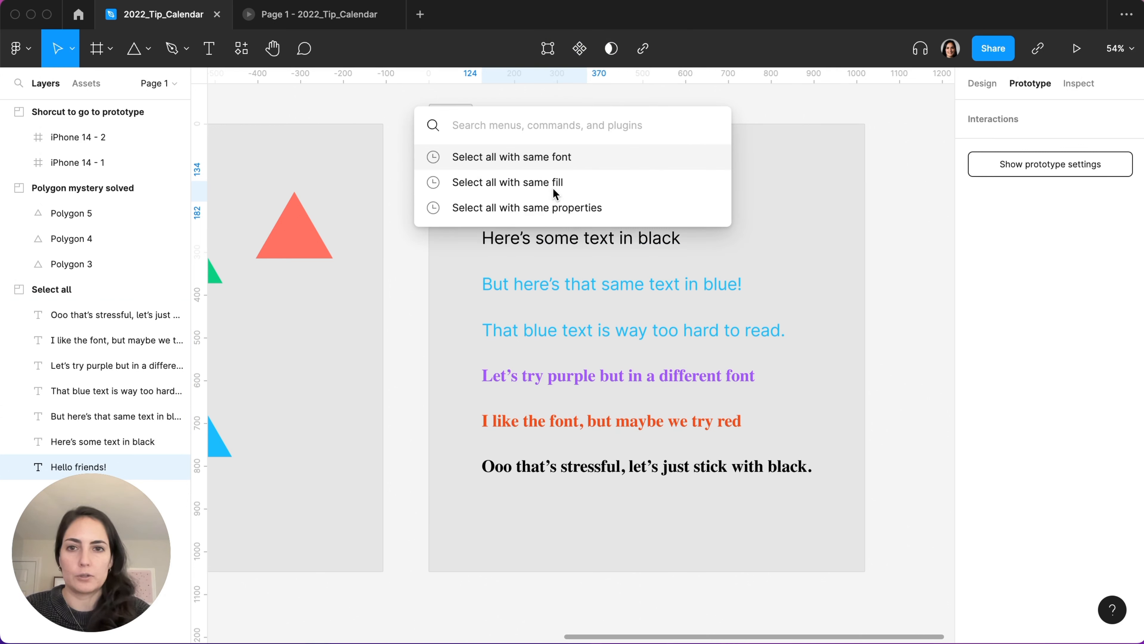
pyautogui.write('selec')
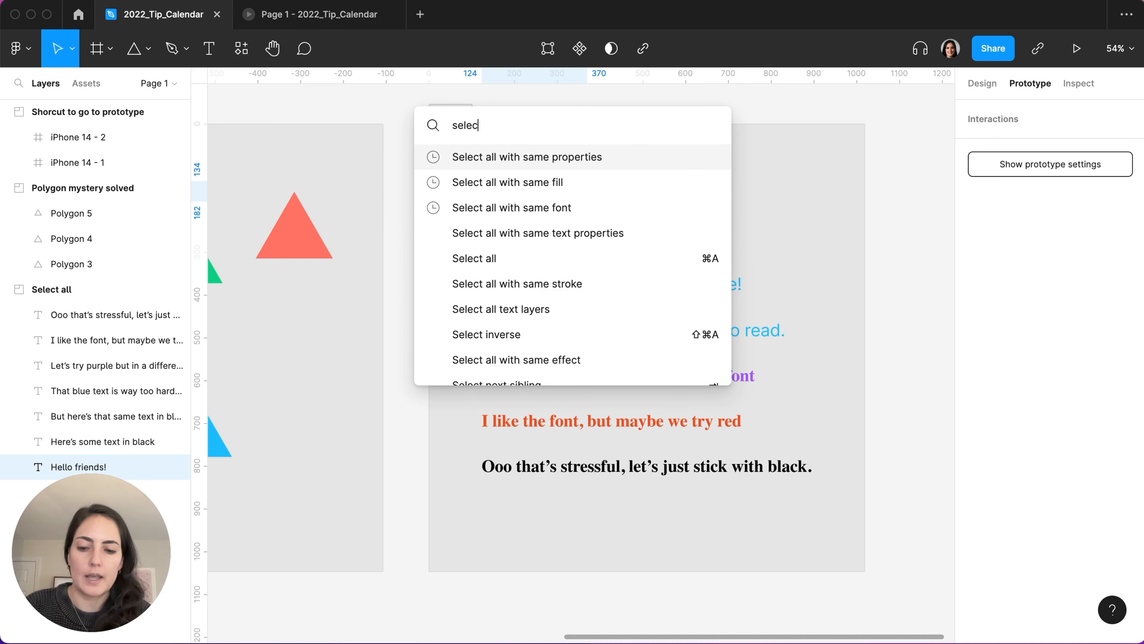
pyautogui.write('all')
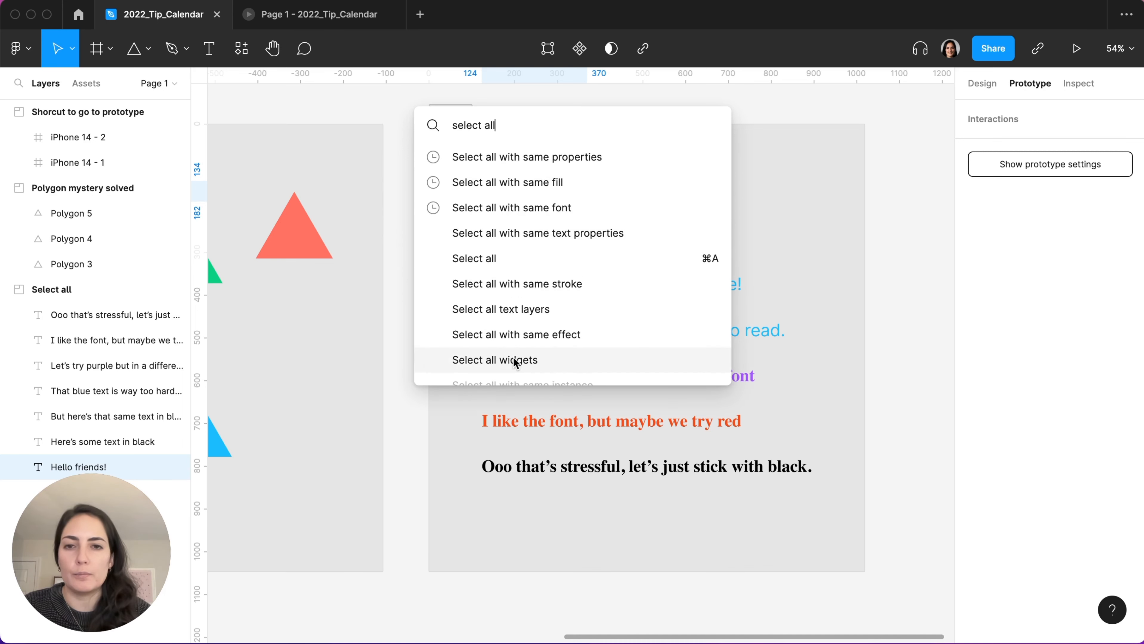
pyautogui.click(474, 259)
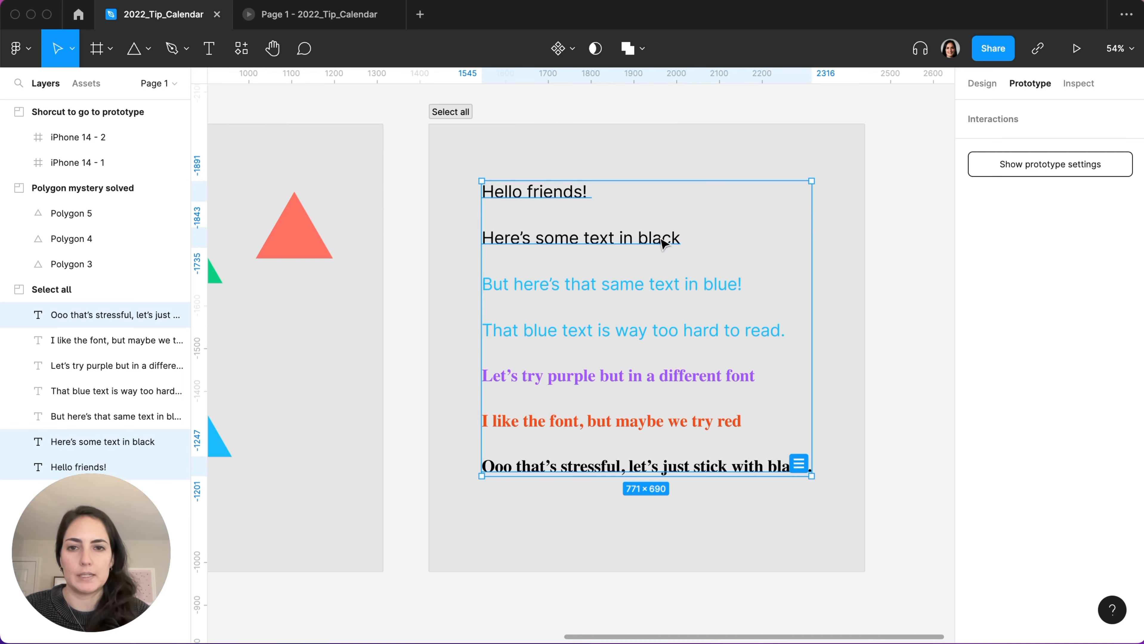
pyautogui.moveTo(906, 311)
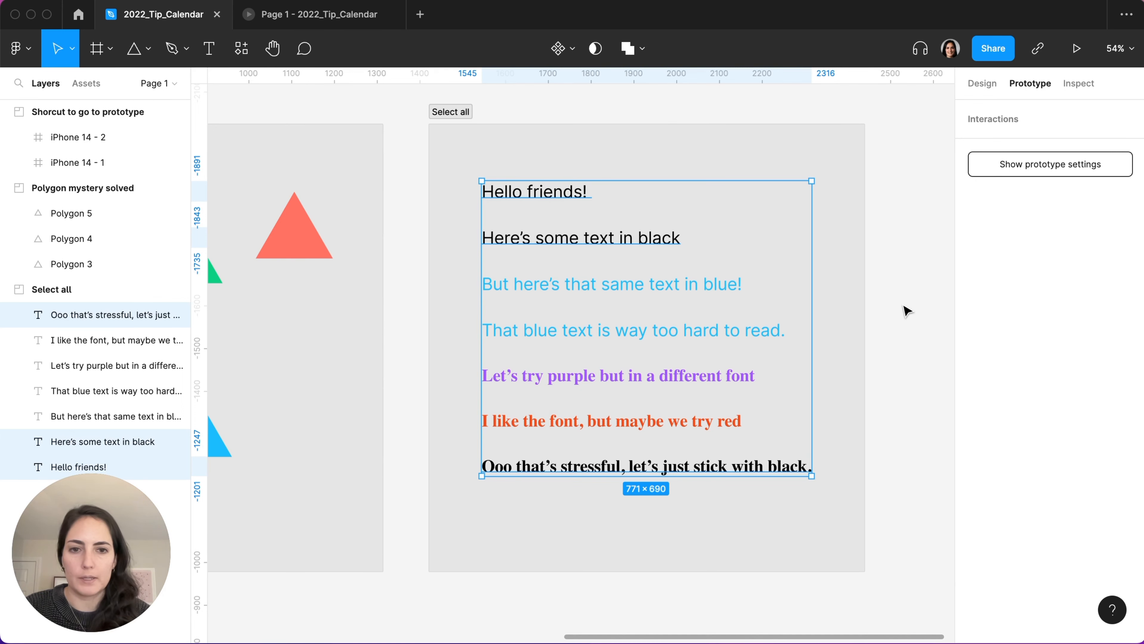